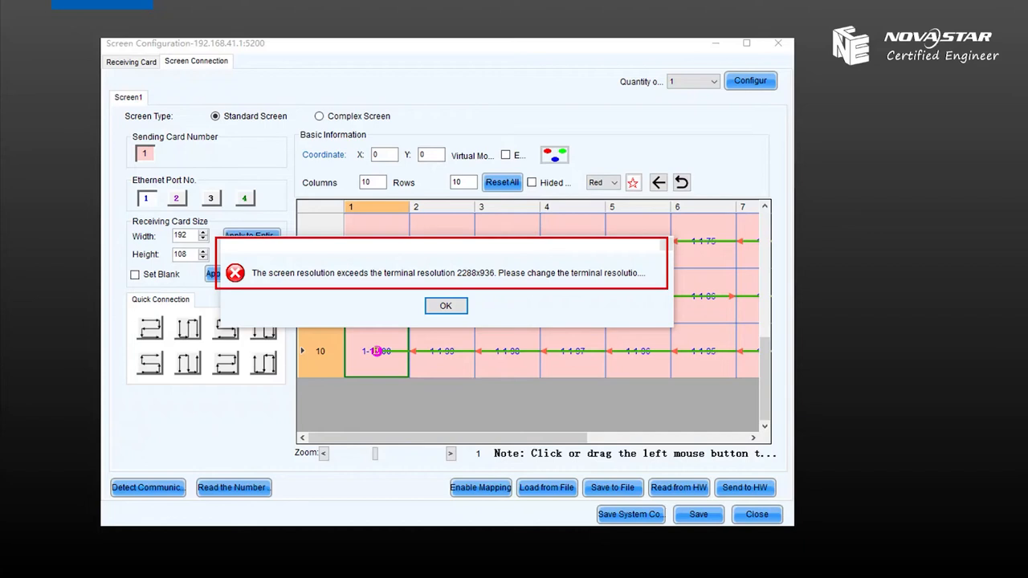
# Dismiss the error that the screen resolution exceeds 2288x936 to reach Taurus-22006554's video source settings.
pyautogui.click(446, 305)
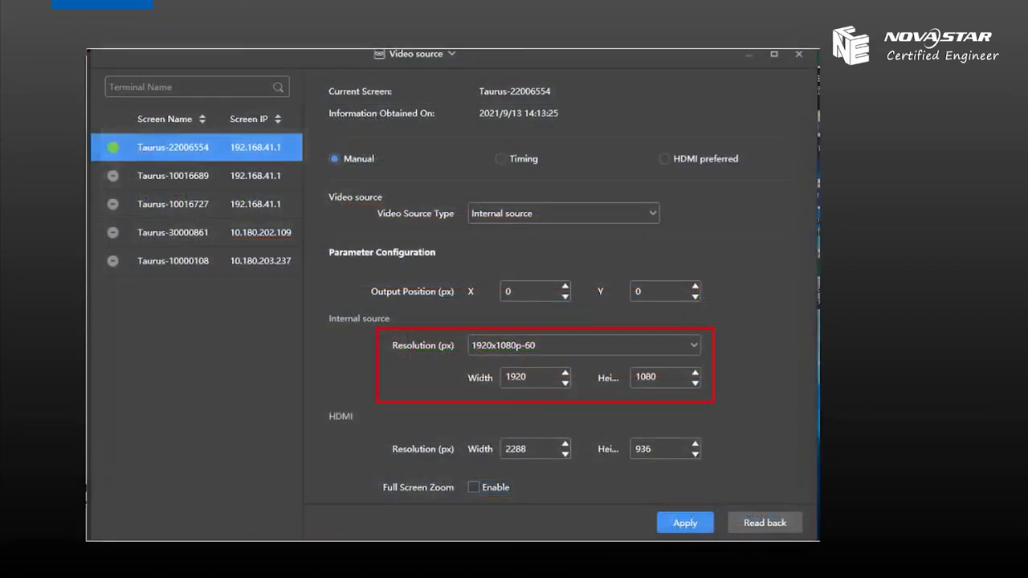